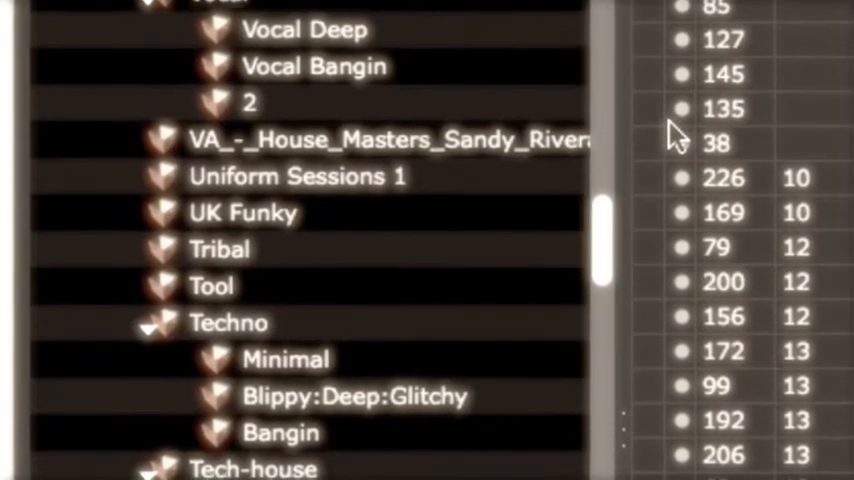
# - Browse the external drive to its Music folder and the spettro music library inside it
pyautogui.scroll(-3)
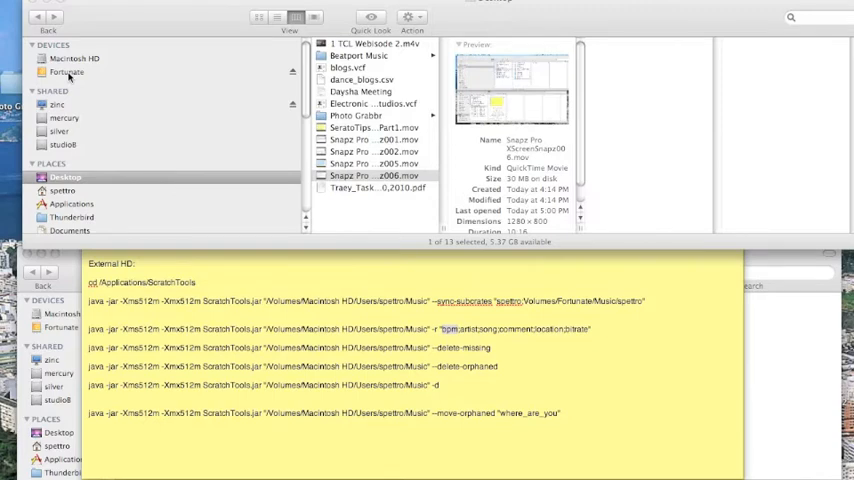
pyautogui.click(66, 72)
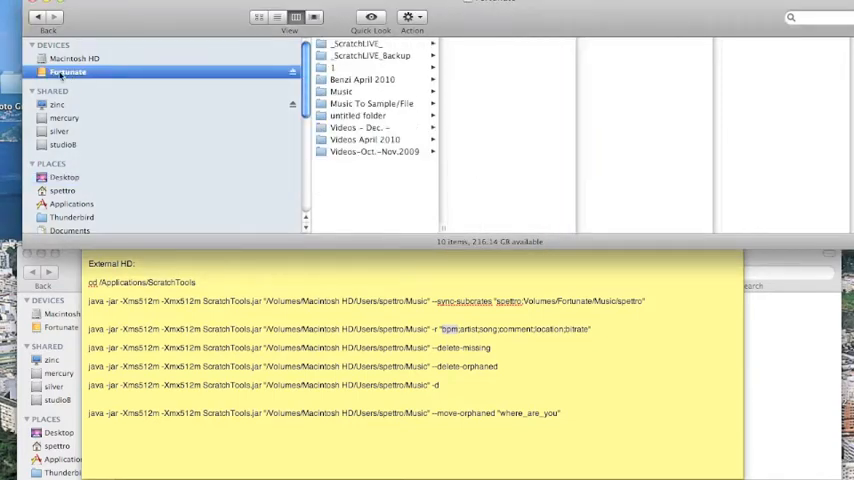
pyautogui.click(348, 92)
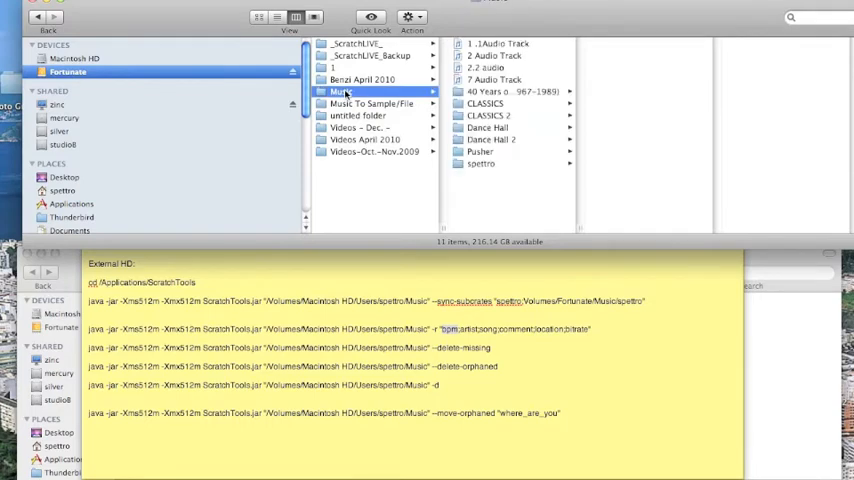
pyautogui.click(492, 152)
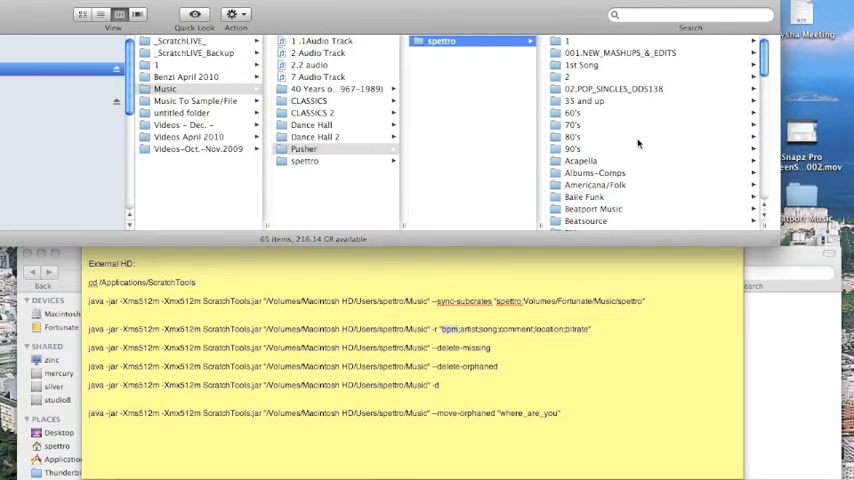
# - Scroll the library's genre folders and show the House/Techno folder's tracks
pyautogui.scroll(-3)
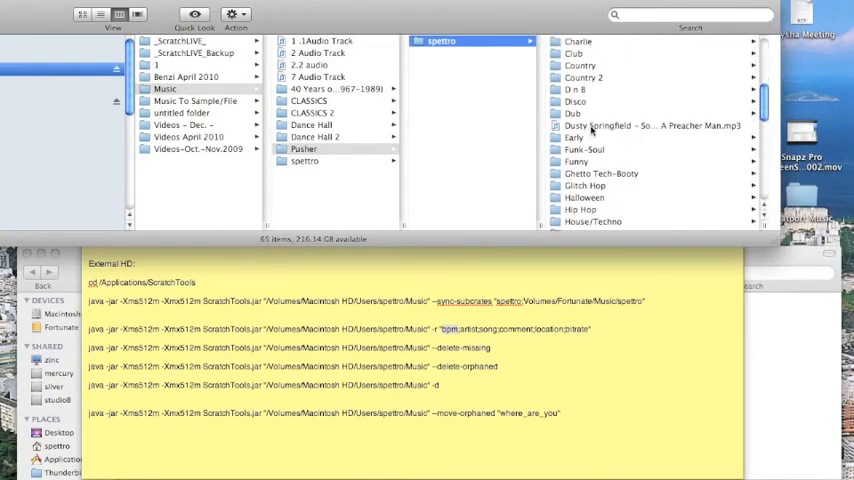
pyautogui.scroll(-3)
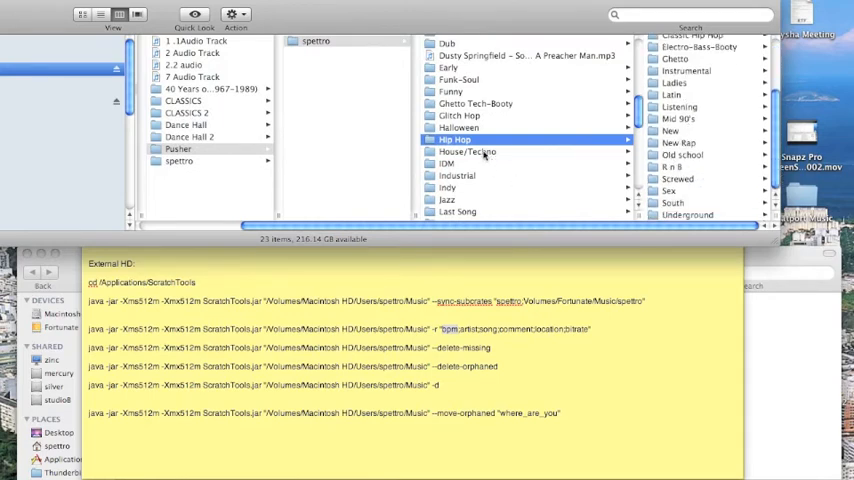
pyautogui.click(470, 152)
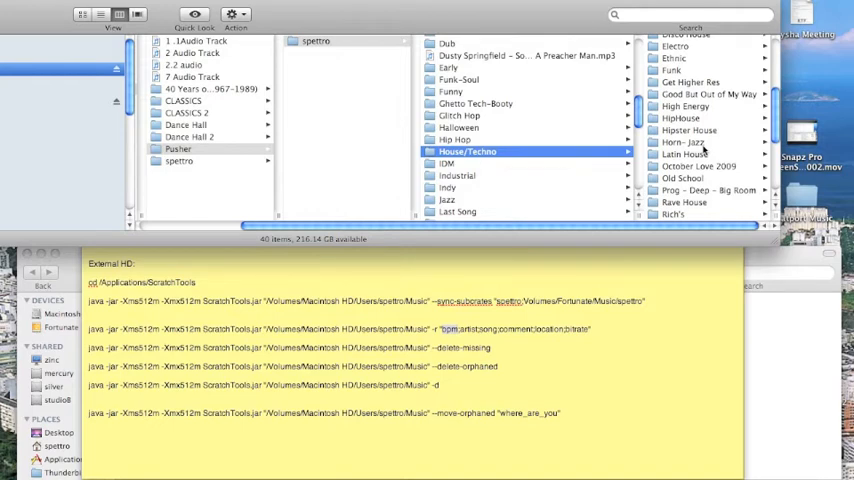
pyautogui.scroll(-3)
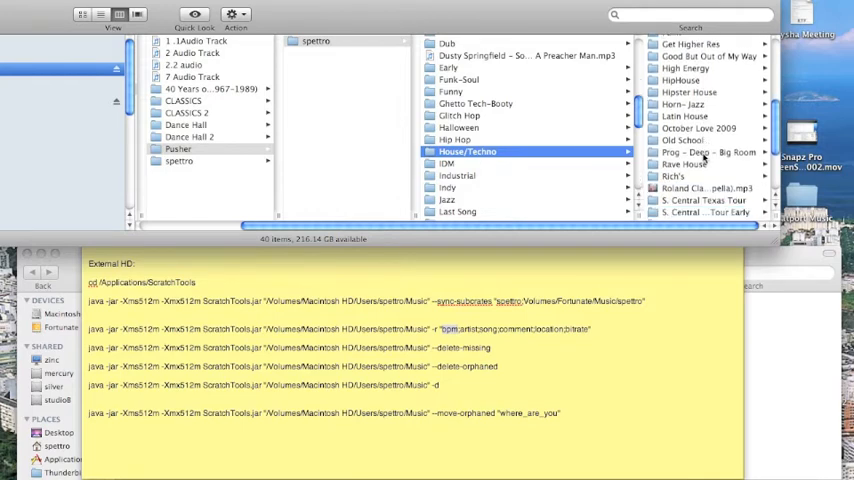